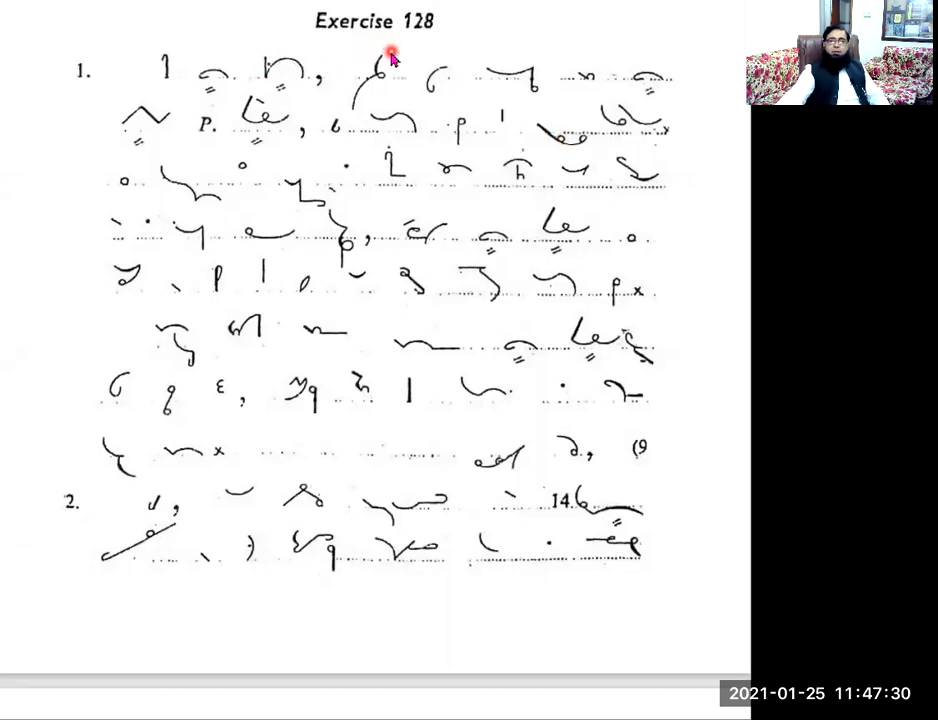
mouse_move(140, 95)
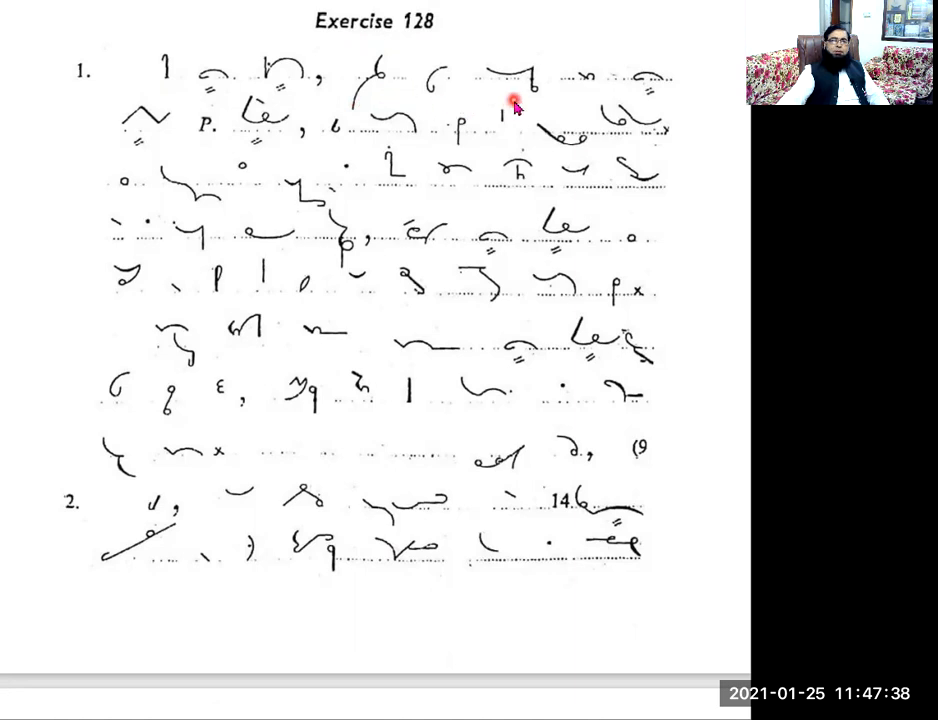
mouse_move(600, 100)
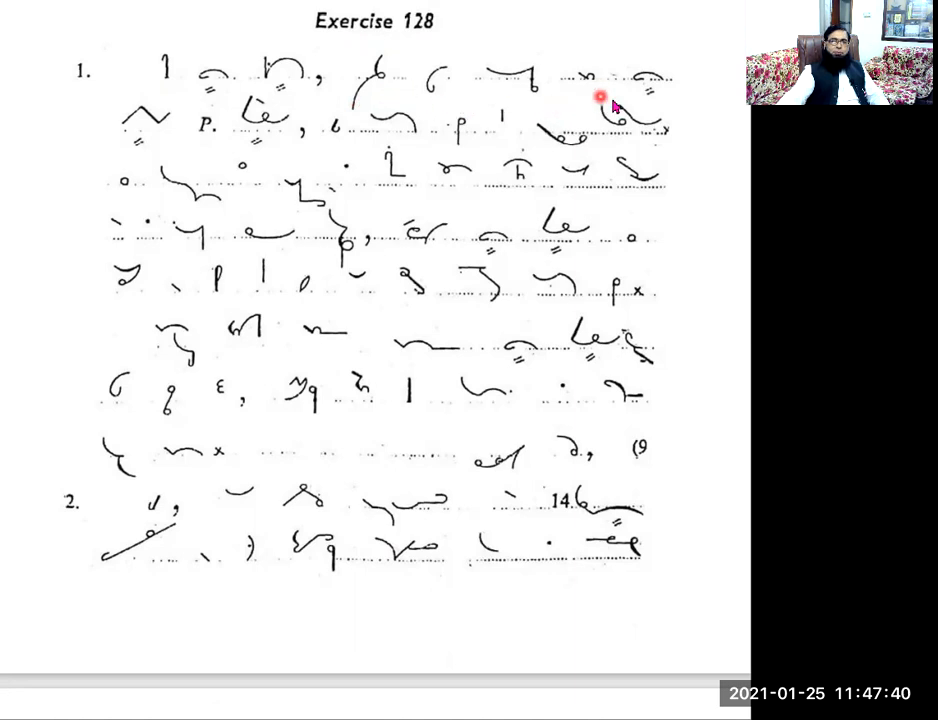
mouse_move(160, 145)
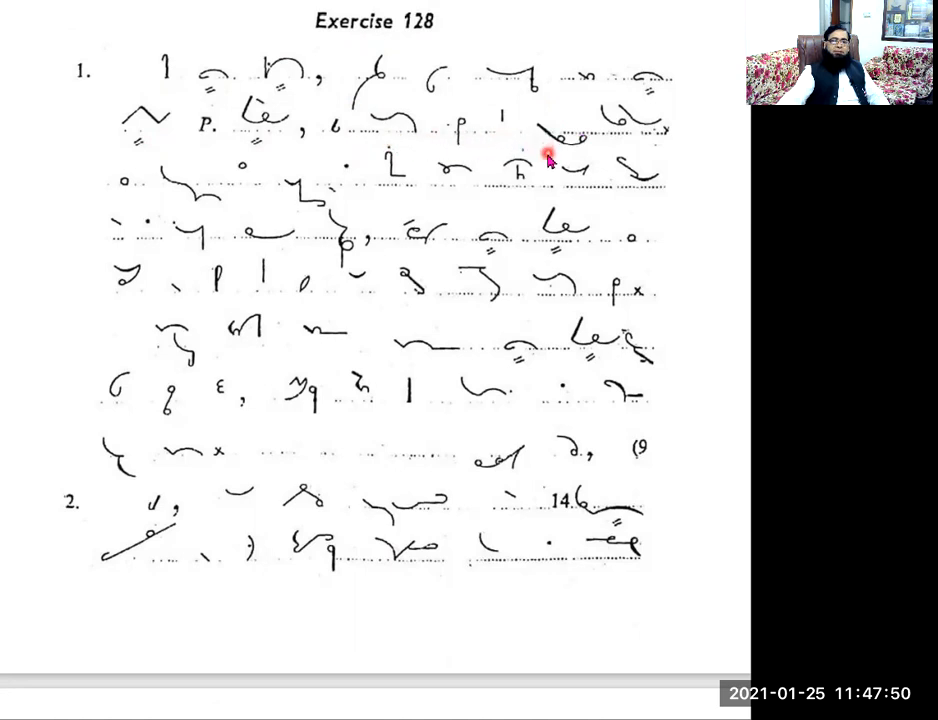
mouse_move(638, 142)
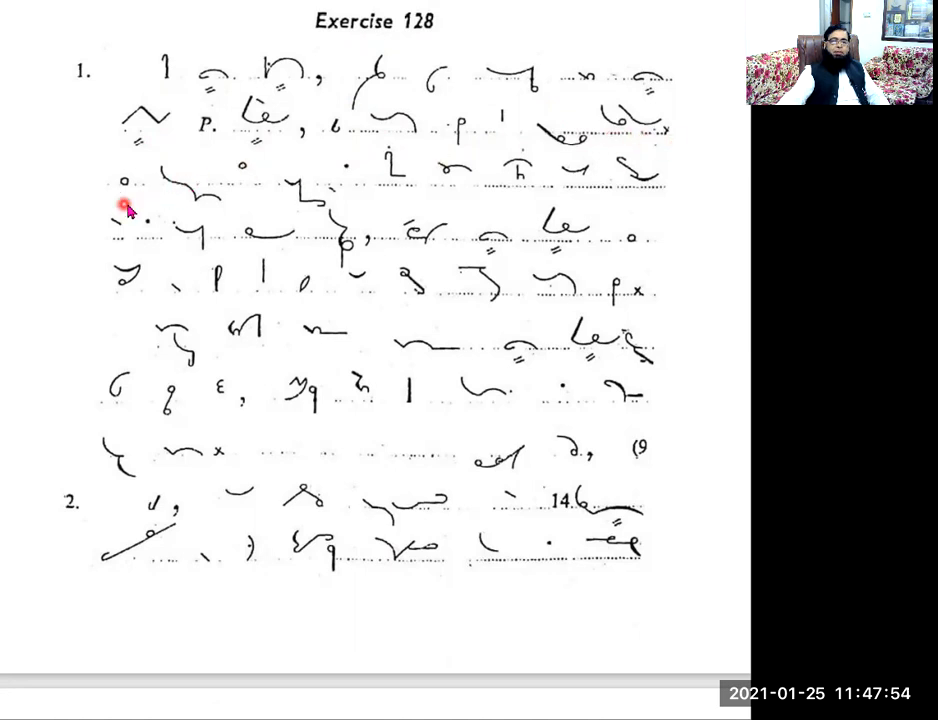
mouse_move(245, 188)
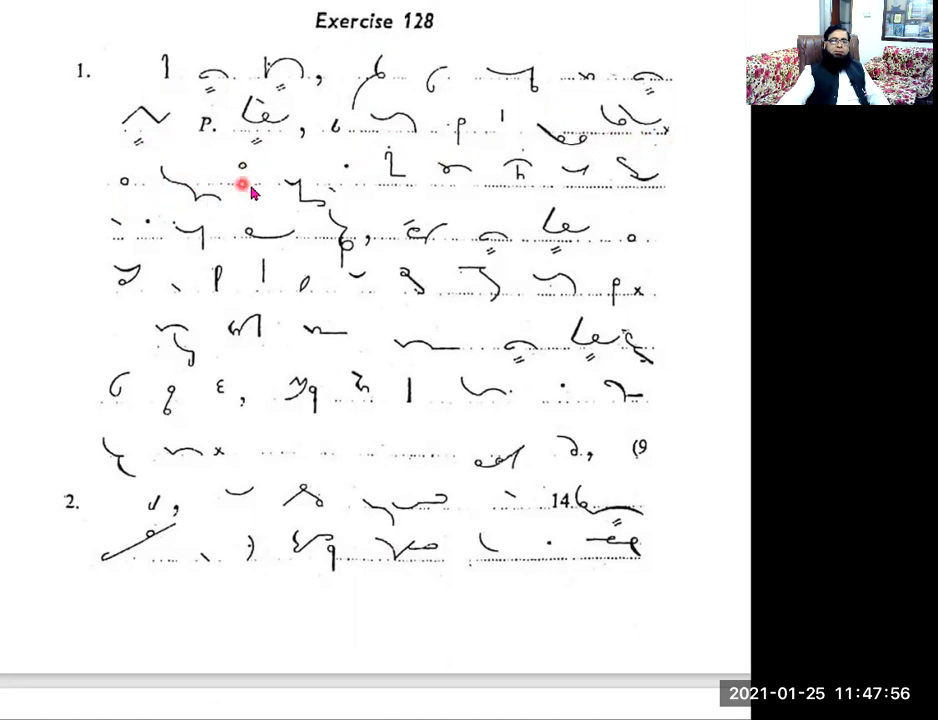
mouse_move(338, 210)
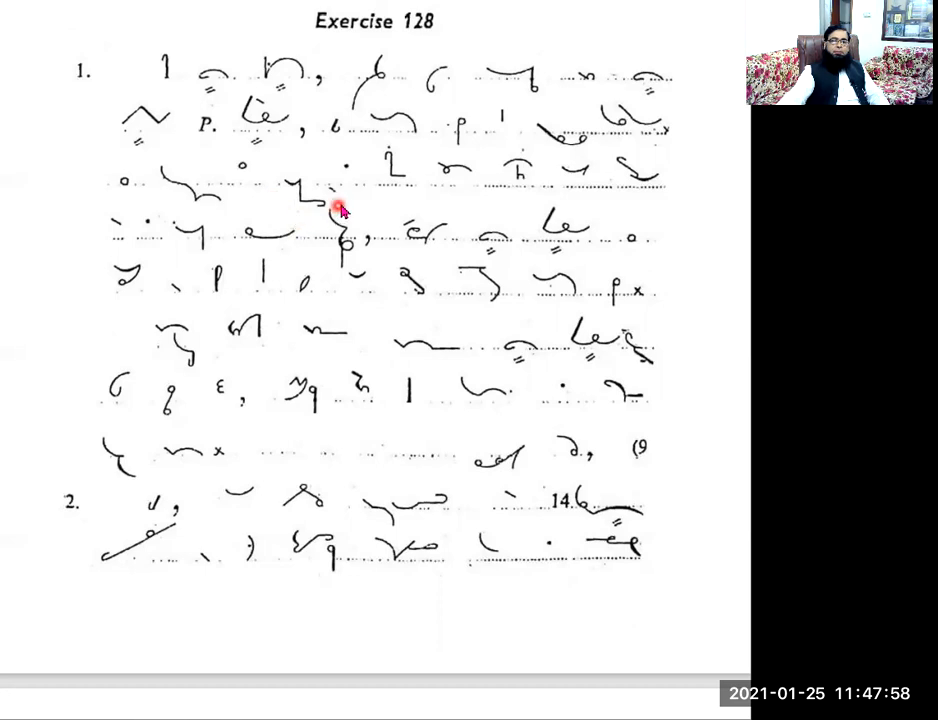
mouse_move(420, 197)
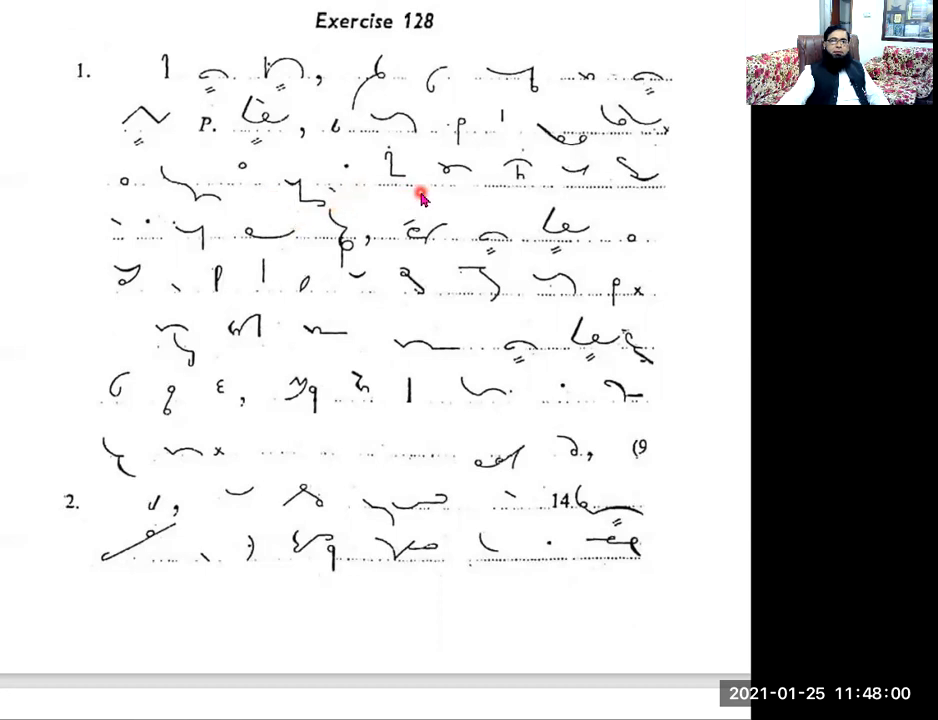
mouse_move(525, 200)
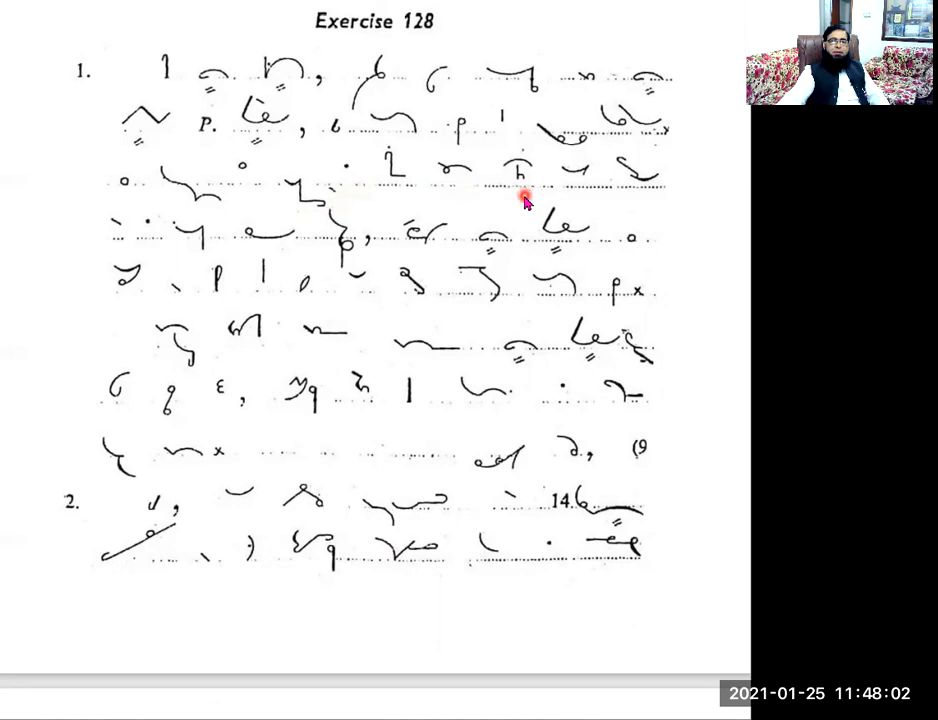
mouse_move(628, 202)
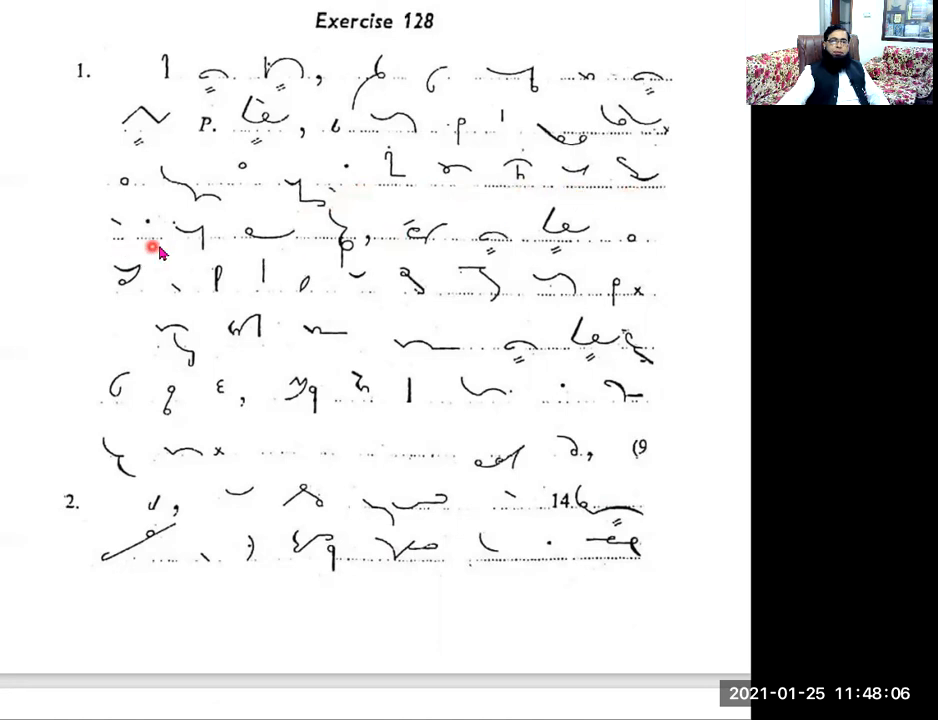
mouse_move(262, 250)
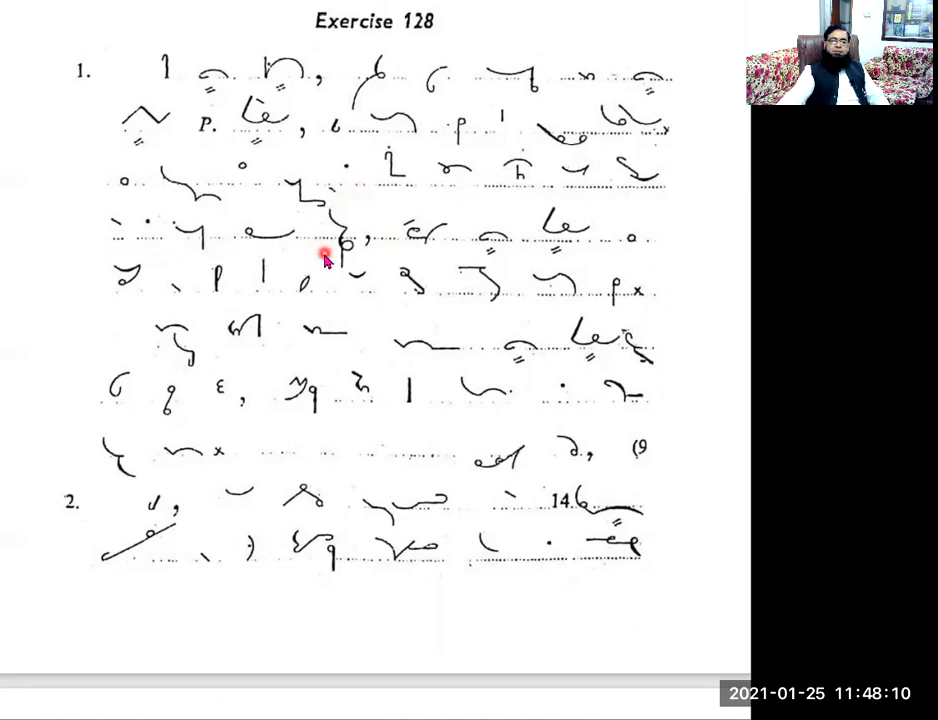
mouse_move(430, 263)
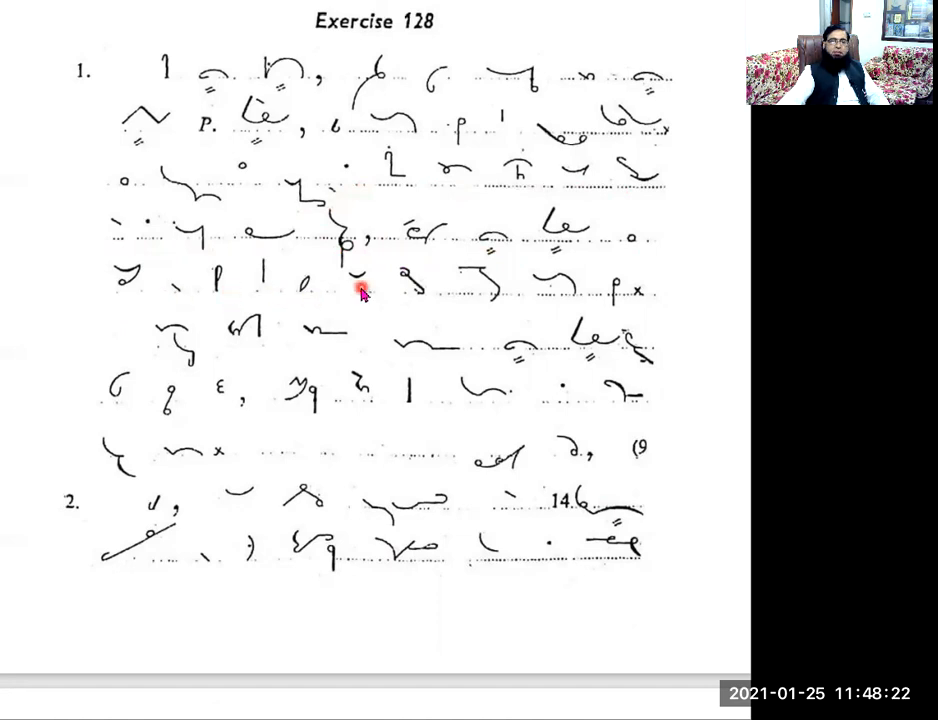
mouse_move(448, 310)
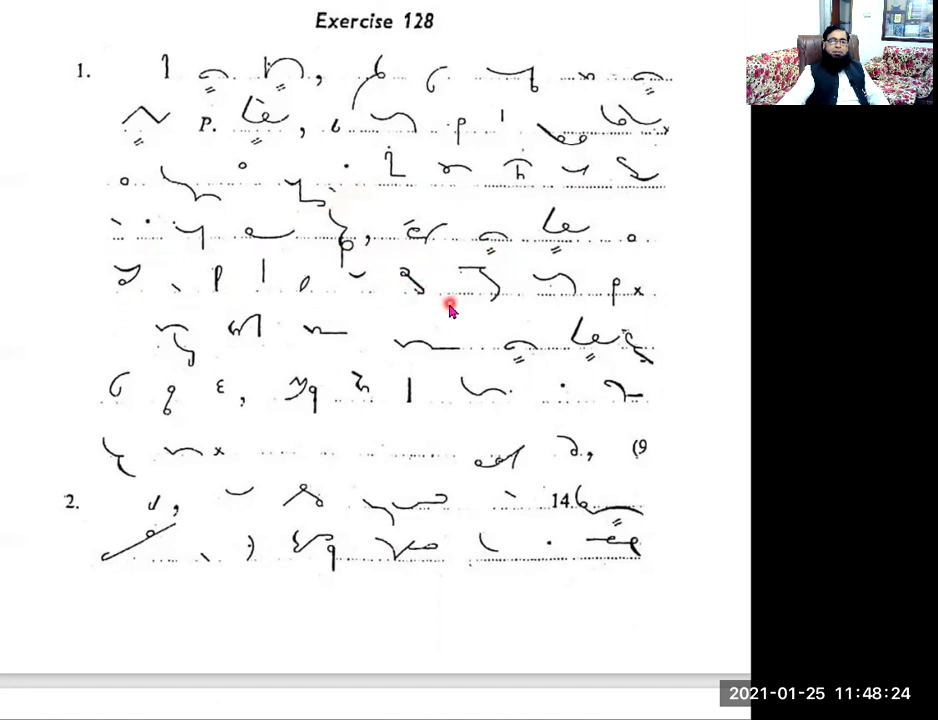
mouse_move(555, 308)
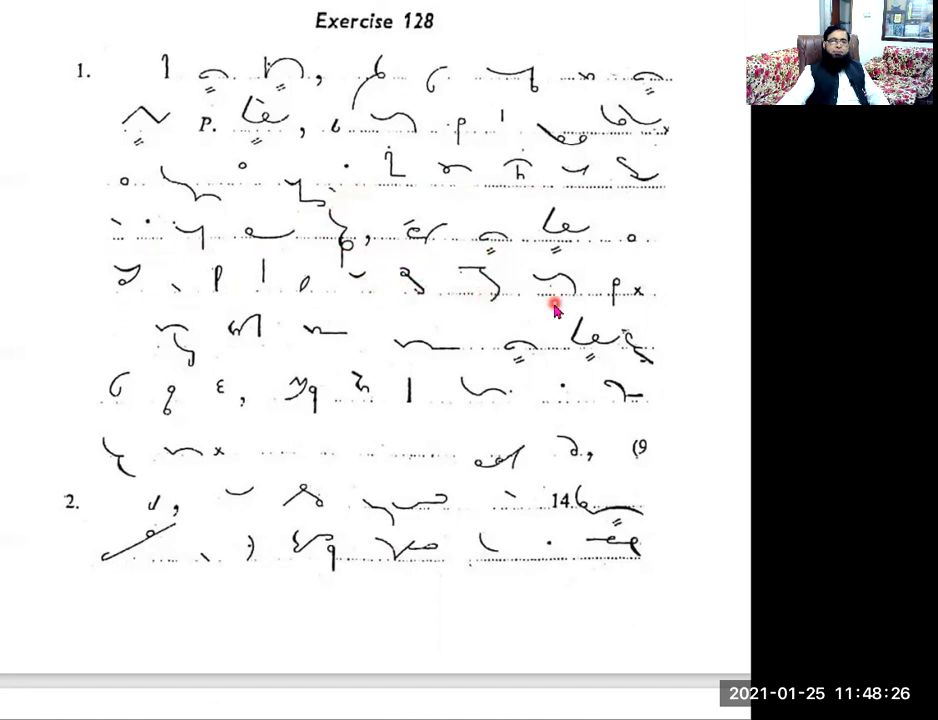
mouse_move(630, 310)
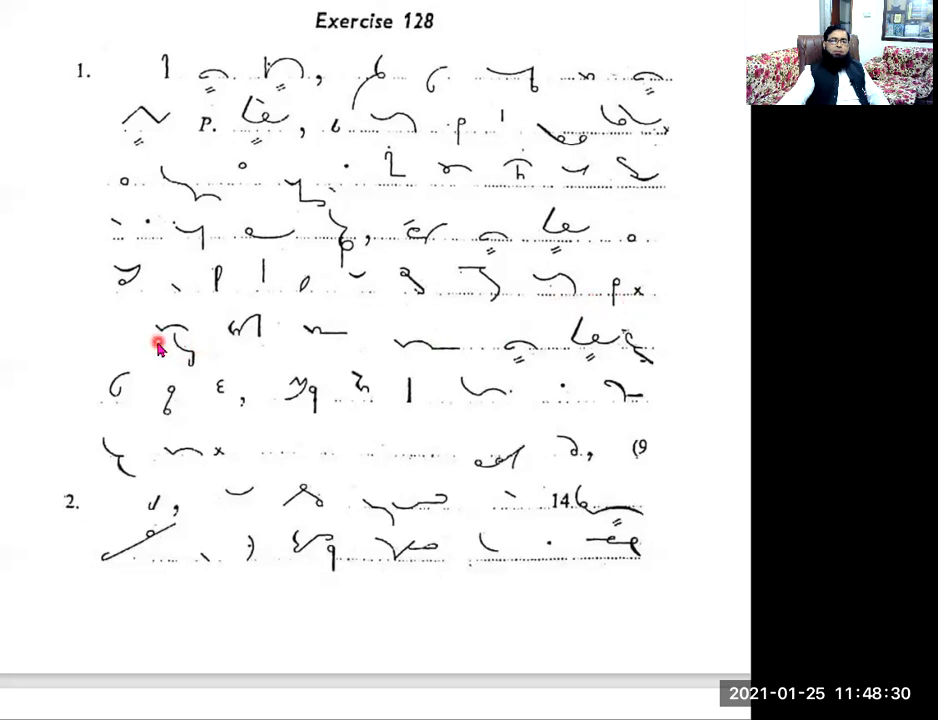
mouse_move(242, 354)
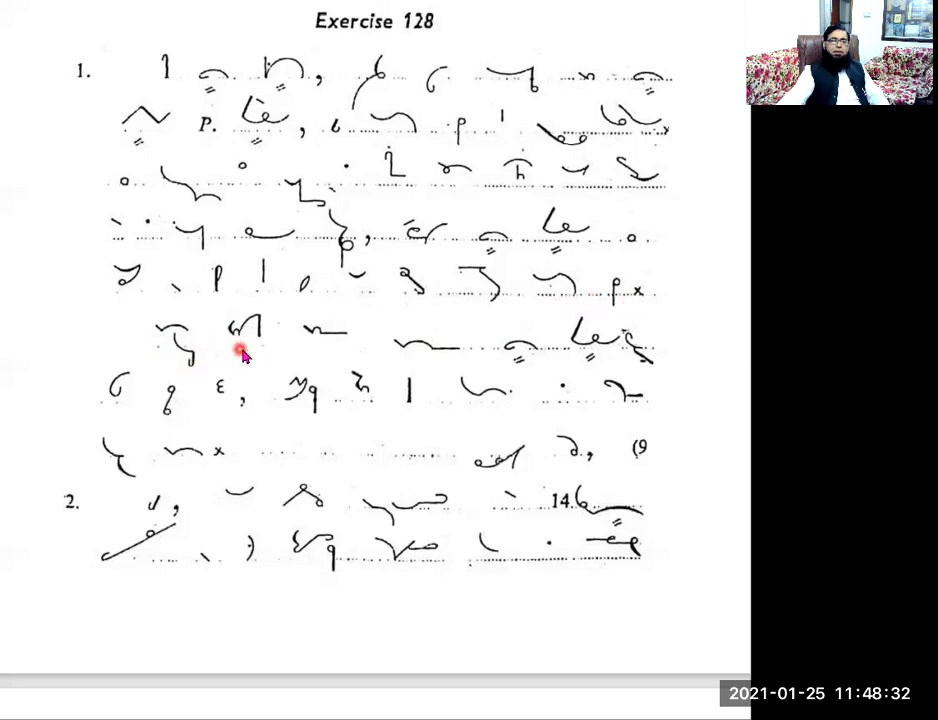
mouse_move(283, 357)
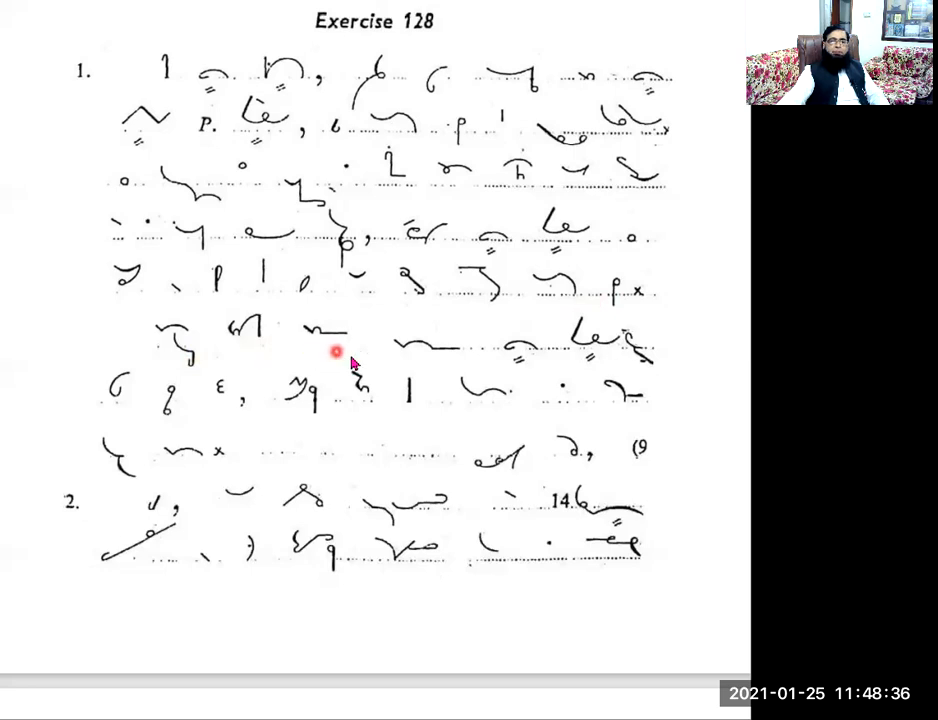
mouse_move(530, 373)
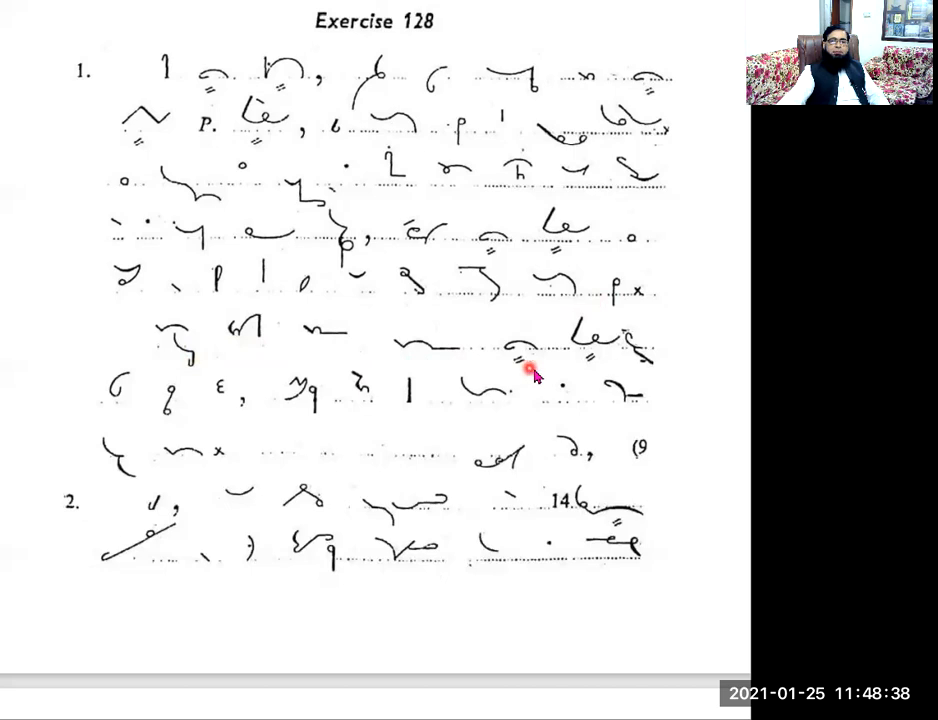
mouse_move(625, 370)
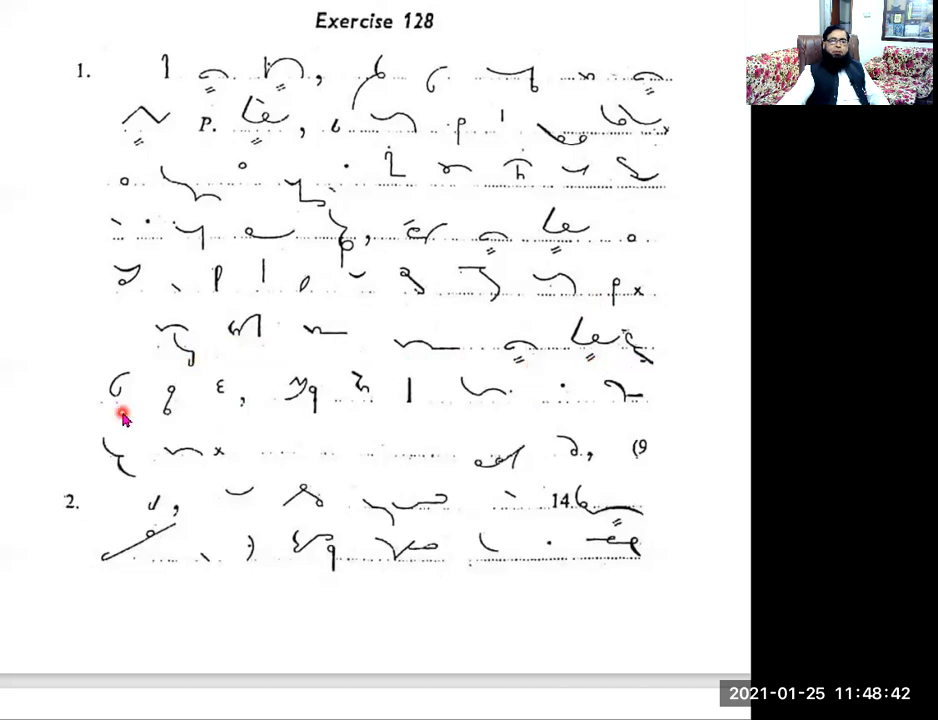
mouse_move(197, 421)
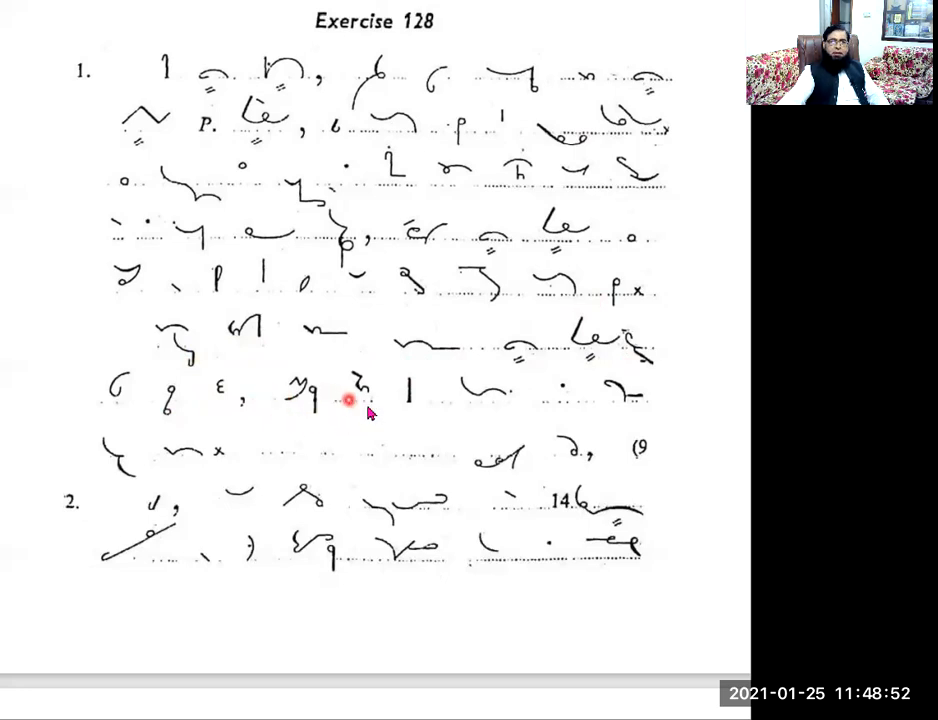
mouse_move(447, 419)
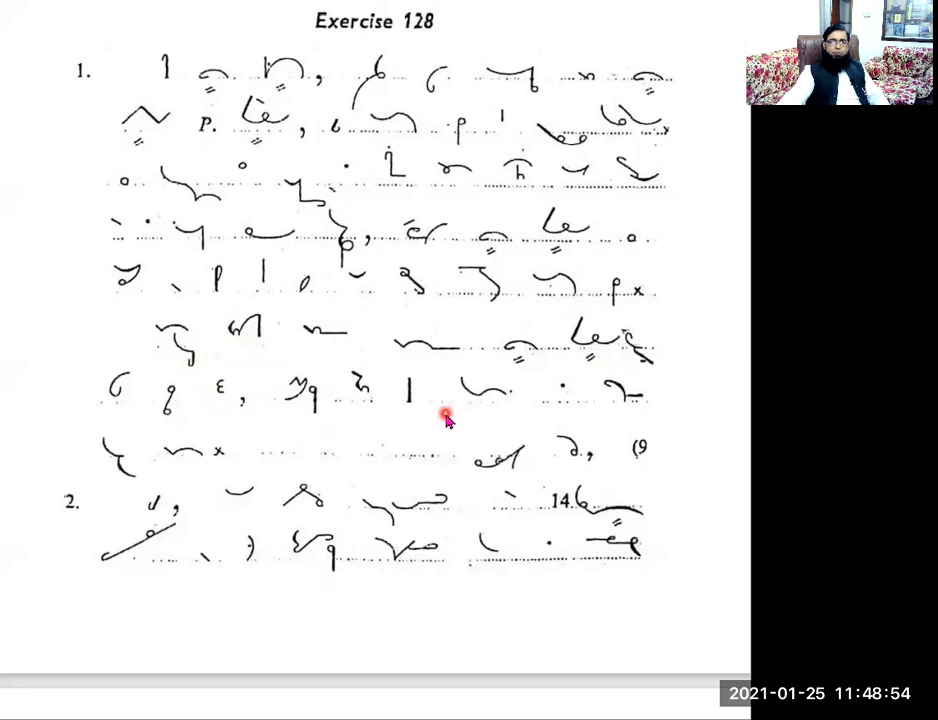
mouse_move(627, 417)
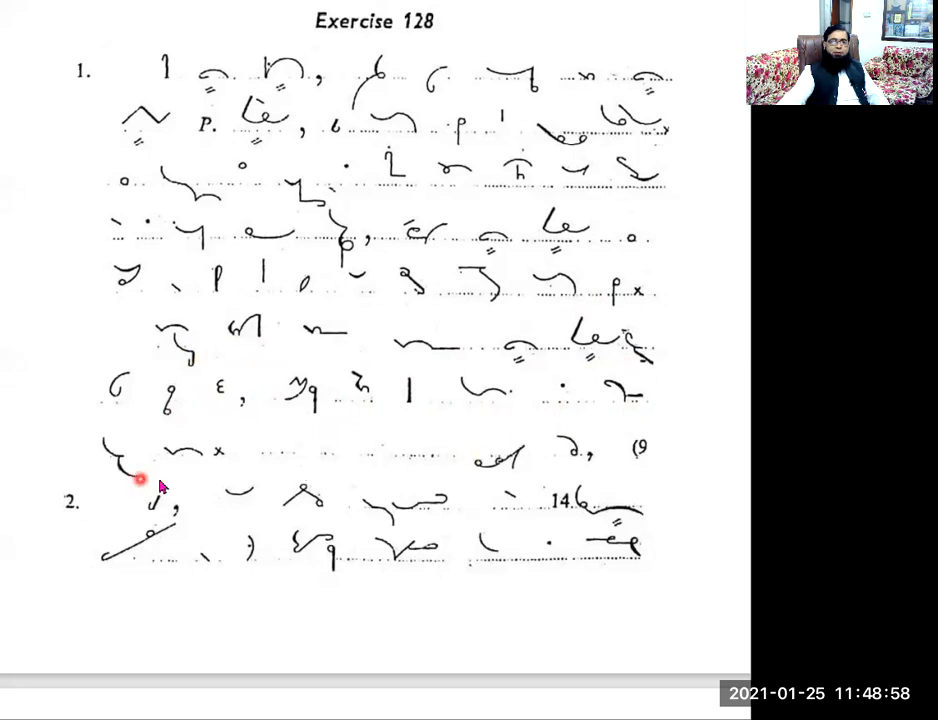
mouse_move(250, 477)
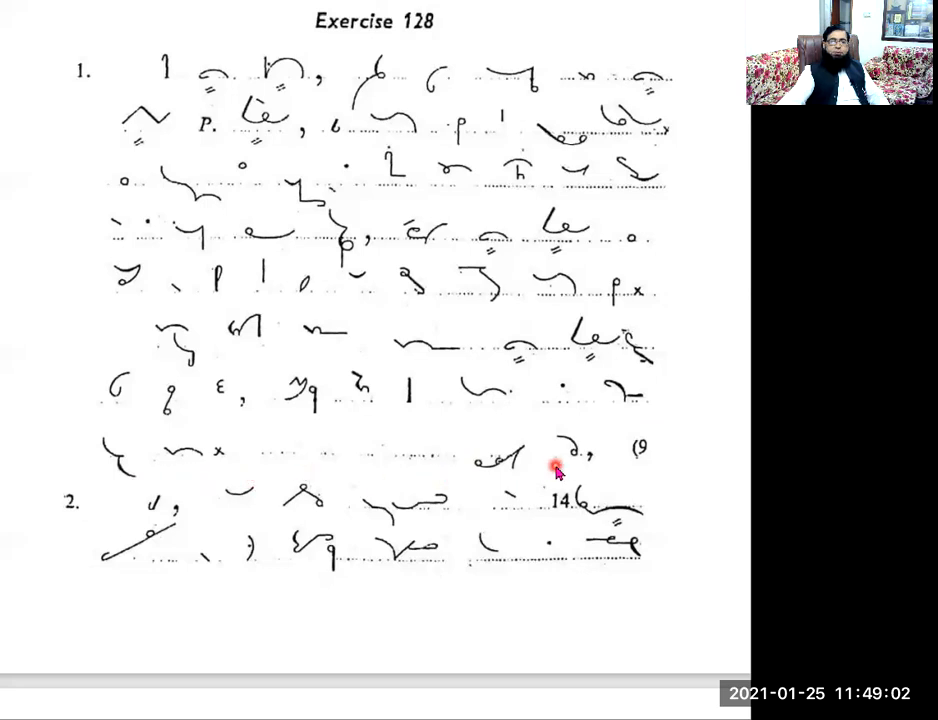
mouse_move(45, 520)
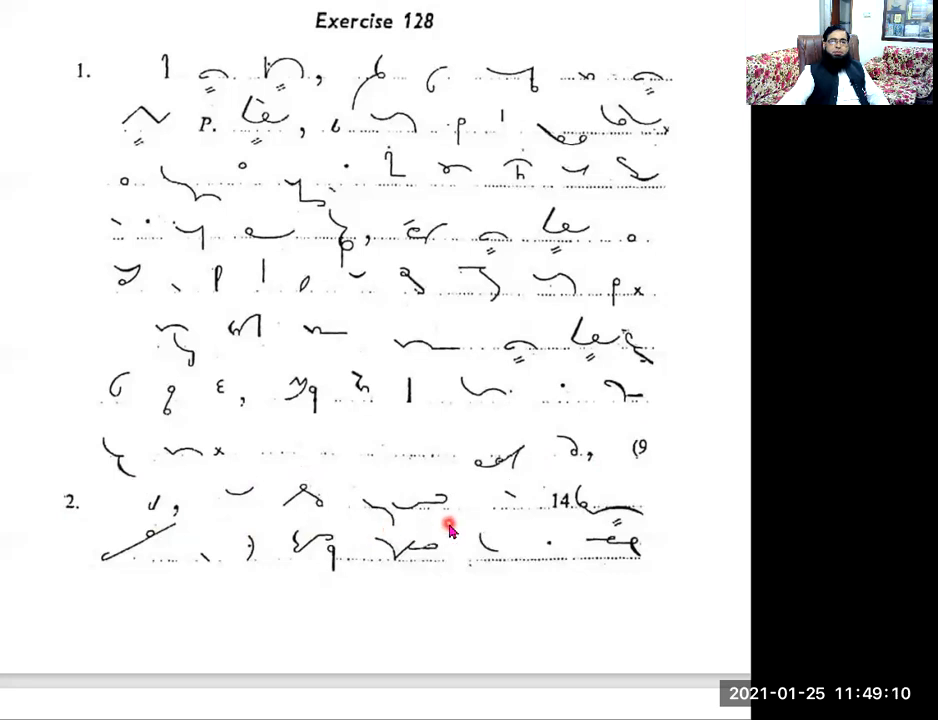
mouse_move(565, 532)
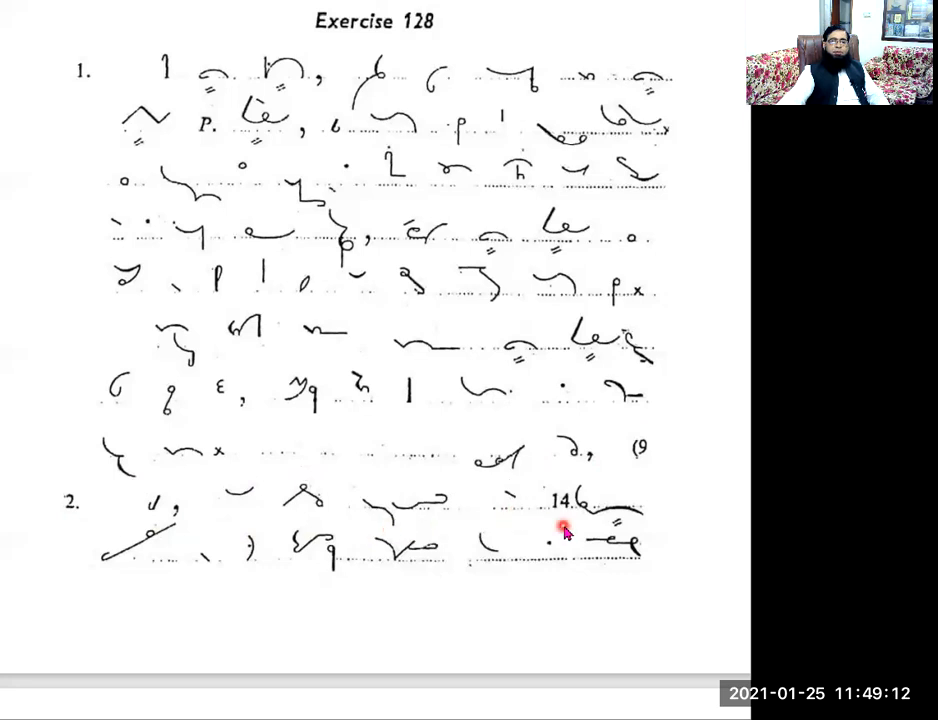
mouse_move(150, 575)
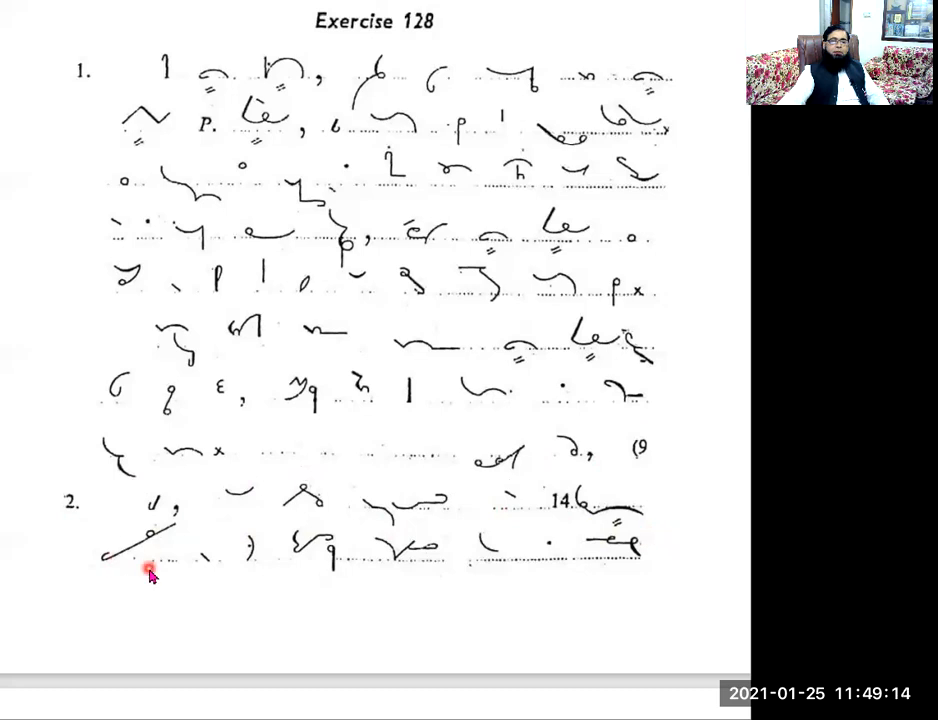
mouse_move(191, 572)
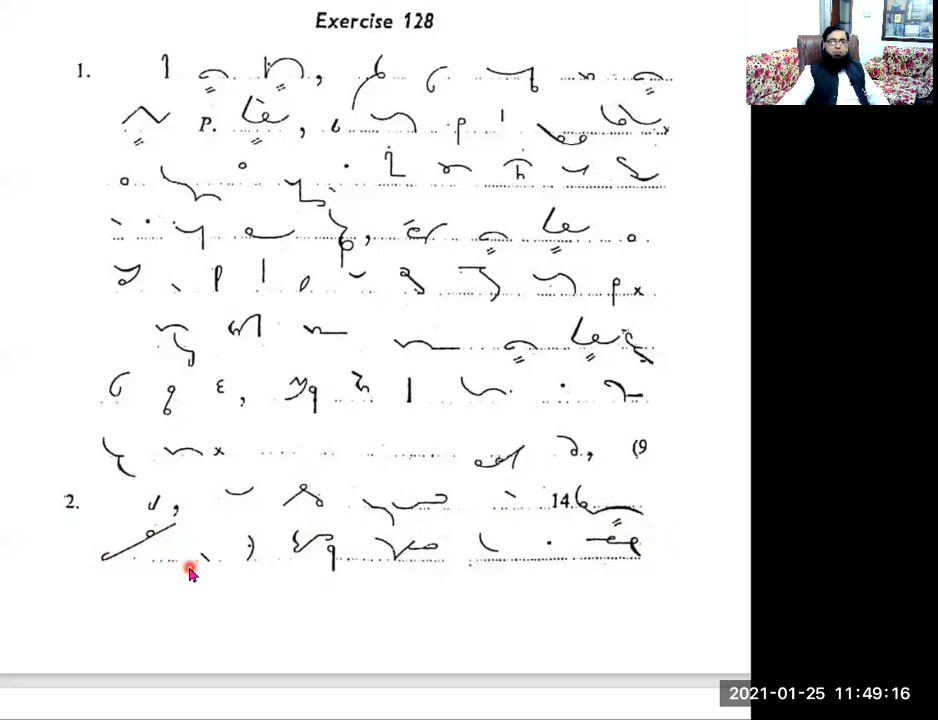
mouse_move(300, 578)
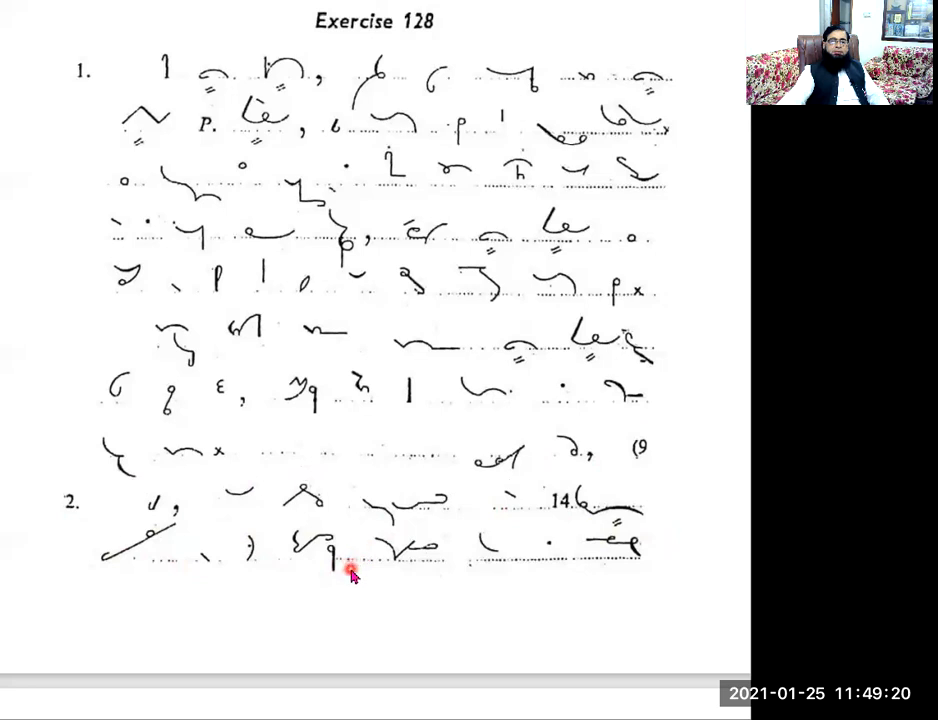
mouse_move(452, 588)
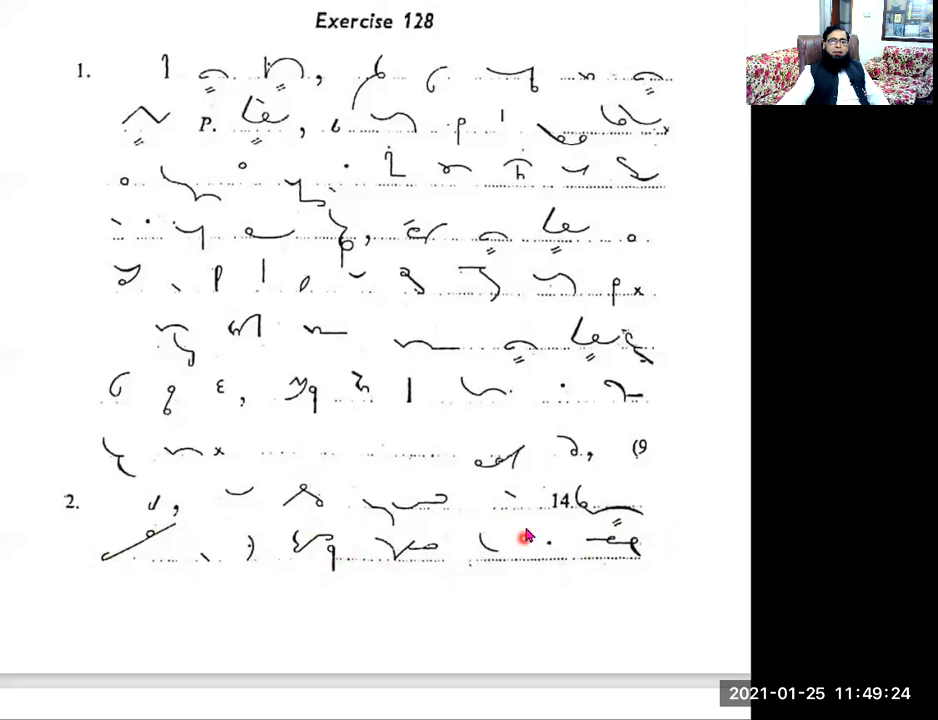
scroll(down, 3)
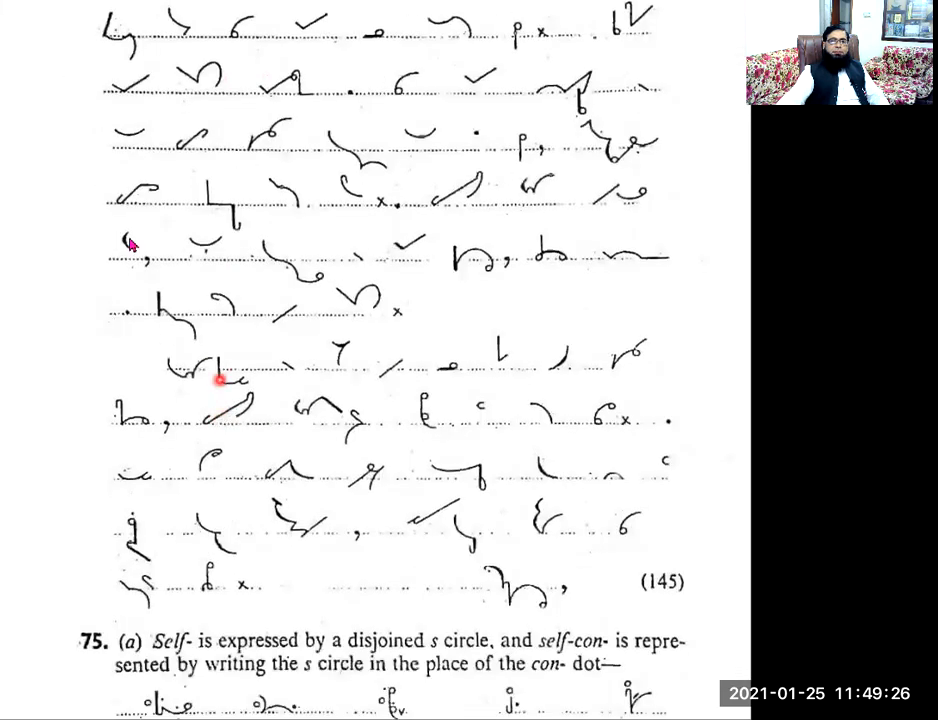